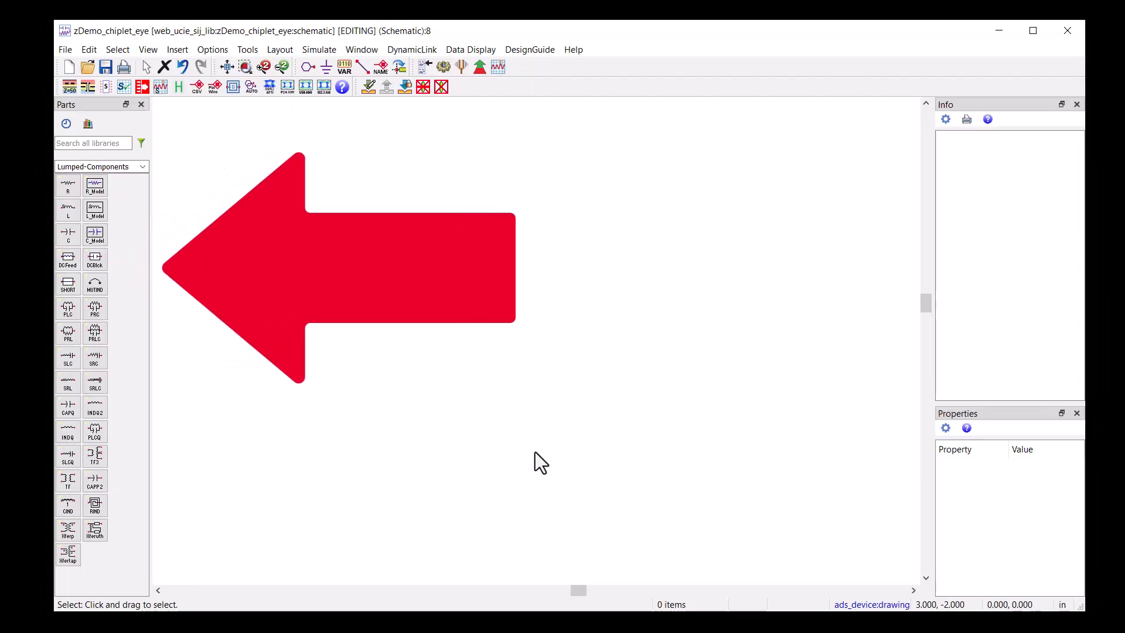
# Switch the parts palette to the Simulation-Chiplet PHY Designer library
pyautogui.click(142, 166)
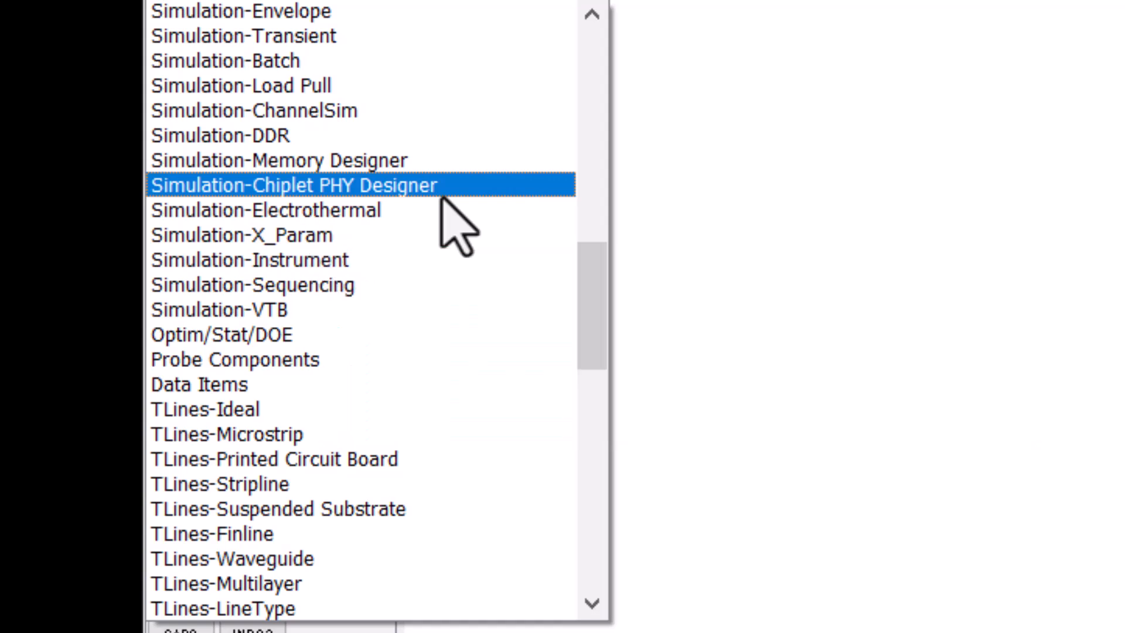
pyautogui.click(293, 185)
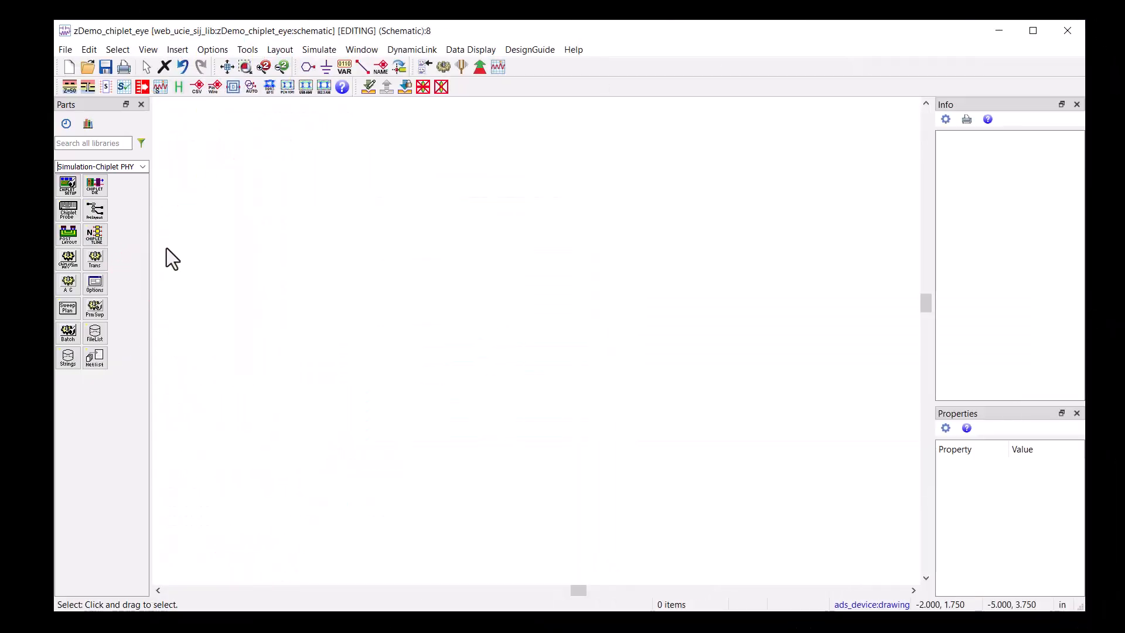
# Place Chiplet PHY Simulator and Setup with DataRate 8, then start placing Chiplet Post-Layout
pyautogui.click(67, 183)
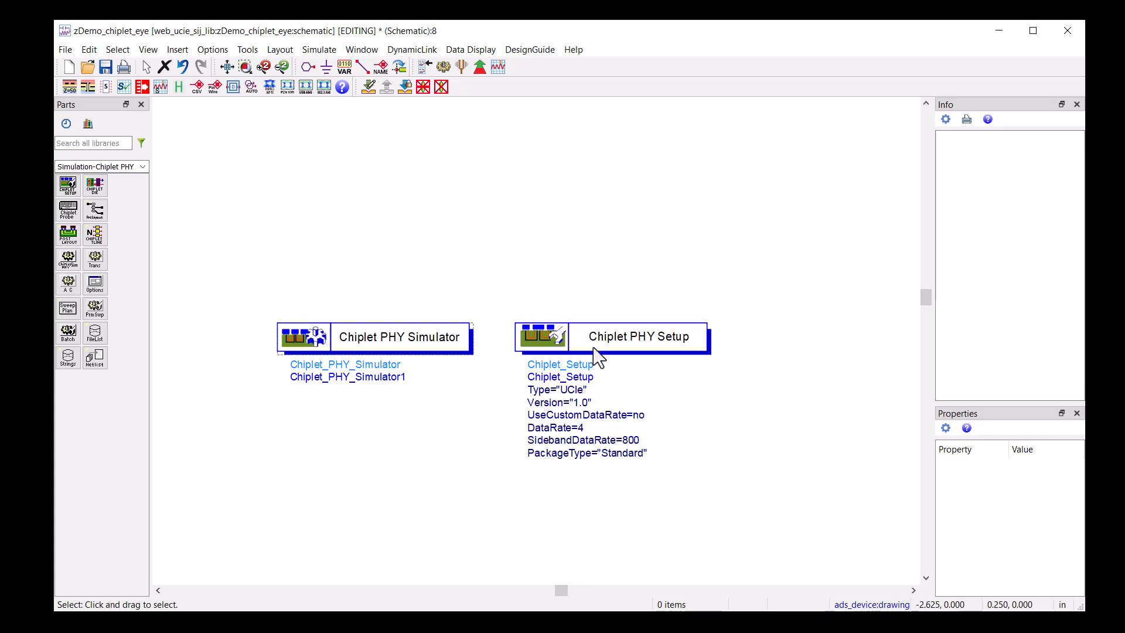
pyautogui.doubleClick(637, 336)
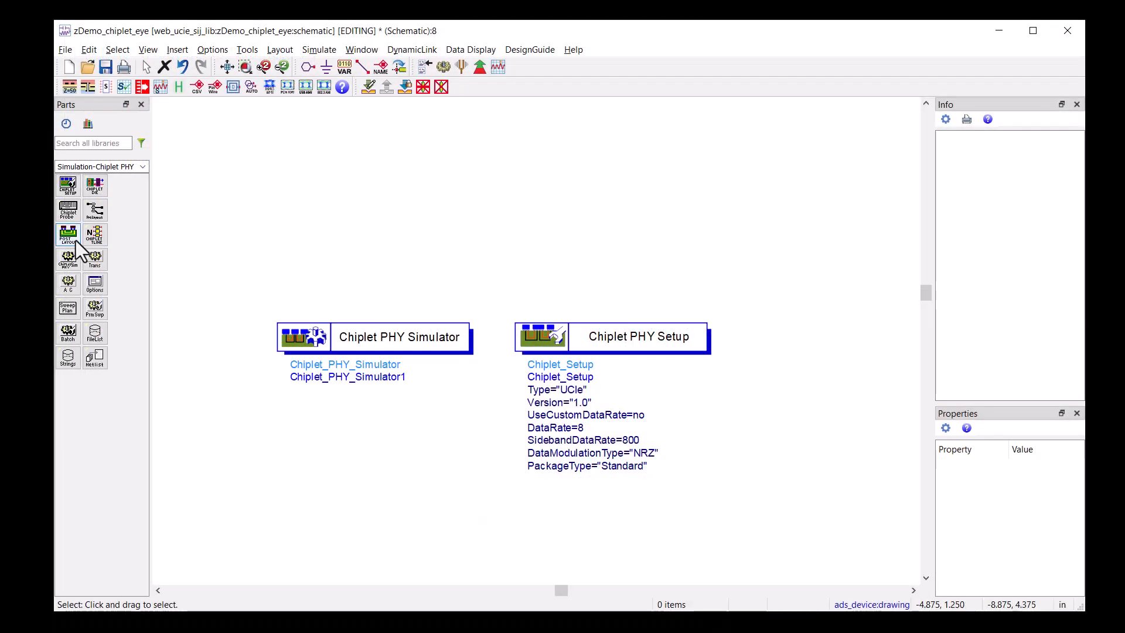
pyautogui.click(67, 233)
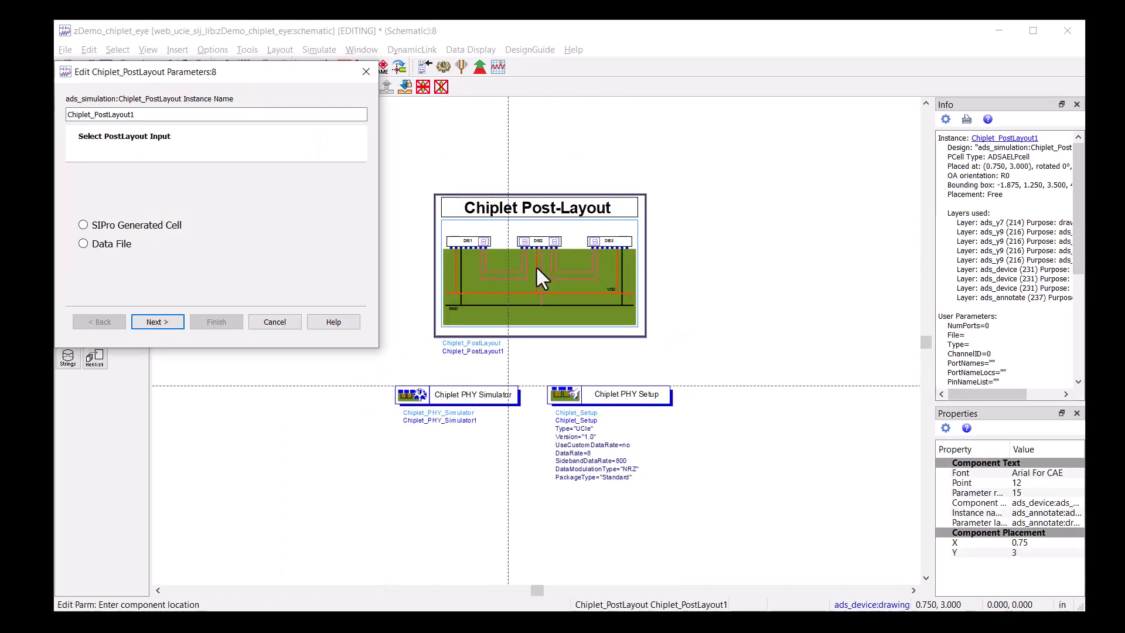
# Configure the Post-Layout from an S-parameter data file and place a Chiplet Die
pyautogui.click(84, 224)
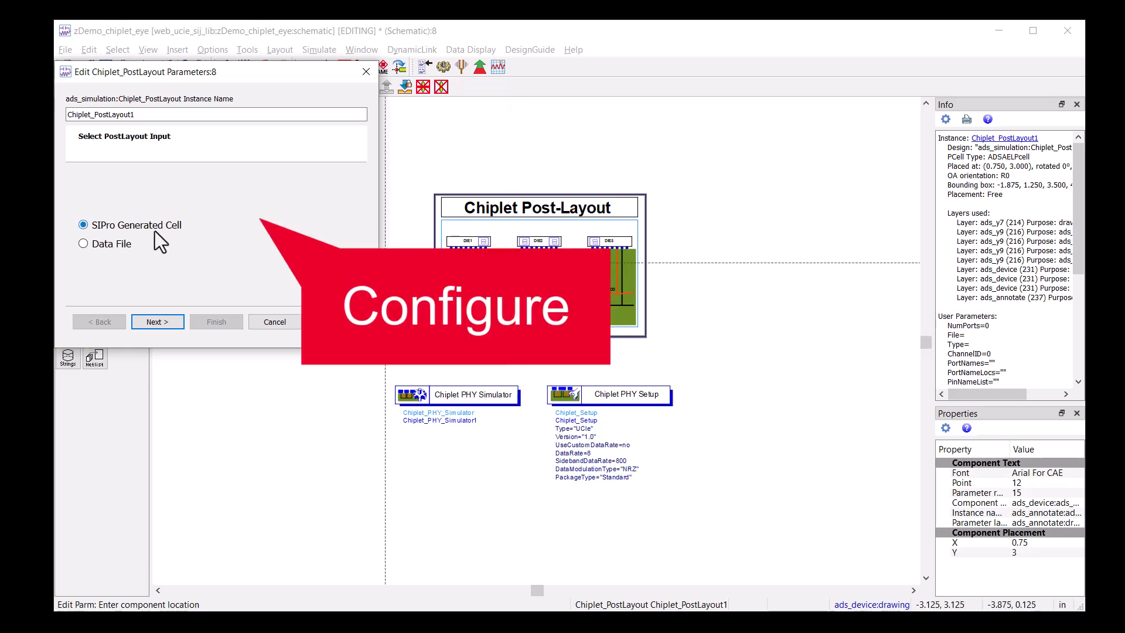
pyautogui.click(157, 321)
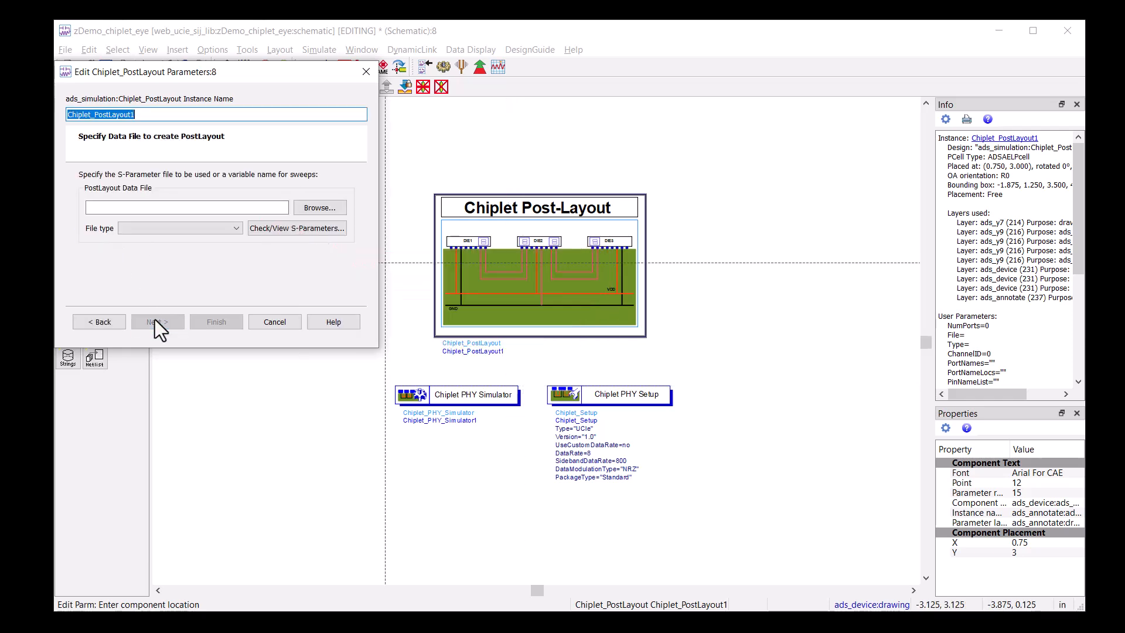
pyautogui.click(274, 321)
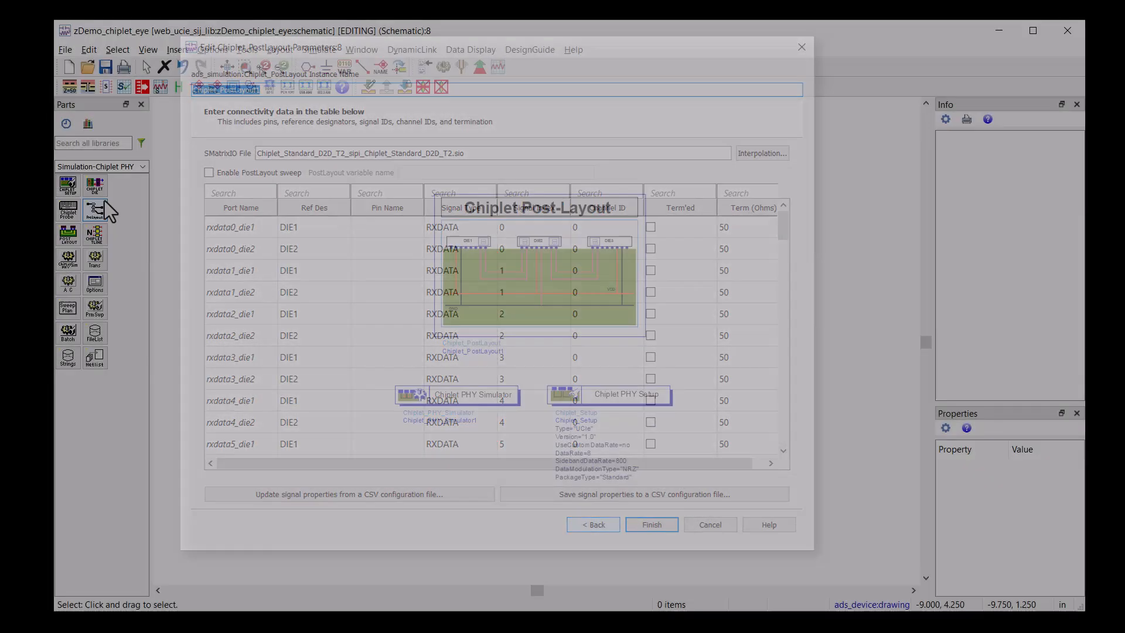
pyautogui.click(650, 524)
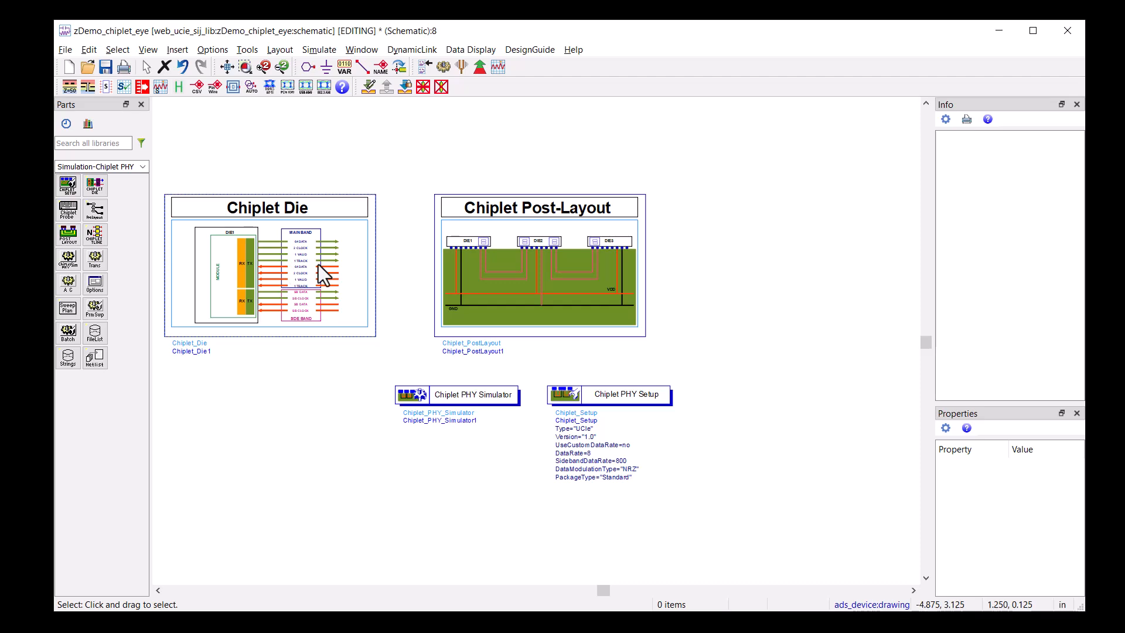
# Configure Chiplet_Die1 with the chiplet_v1.ibs model and DIE1 pin reference
pyautogui.doubleClick(269, 273)
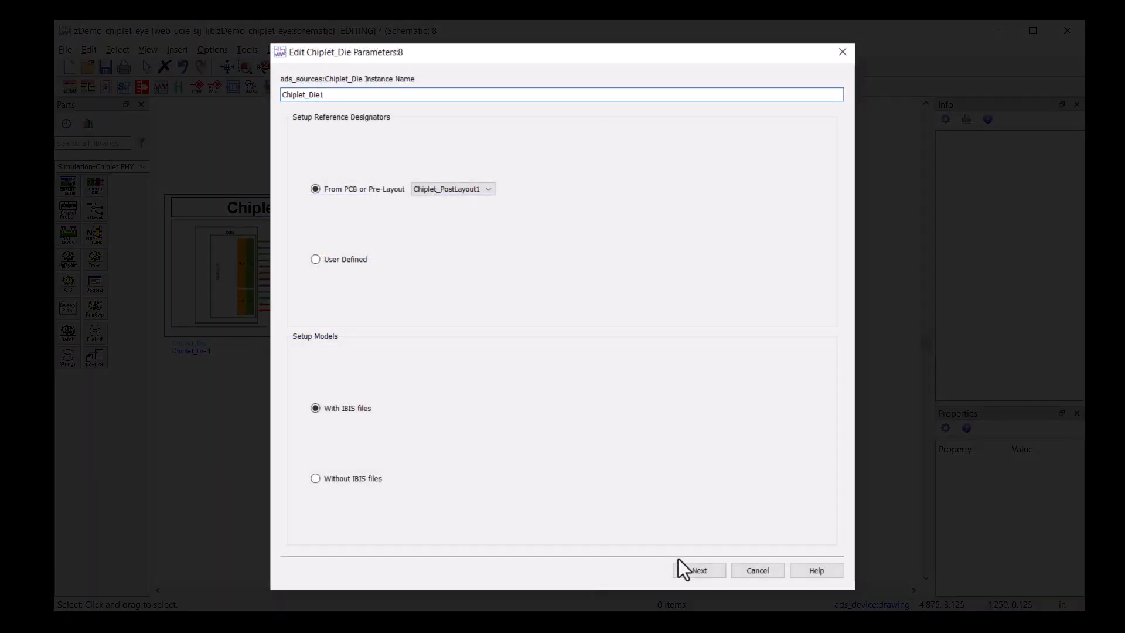
pyautogui.click(697, 569)
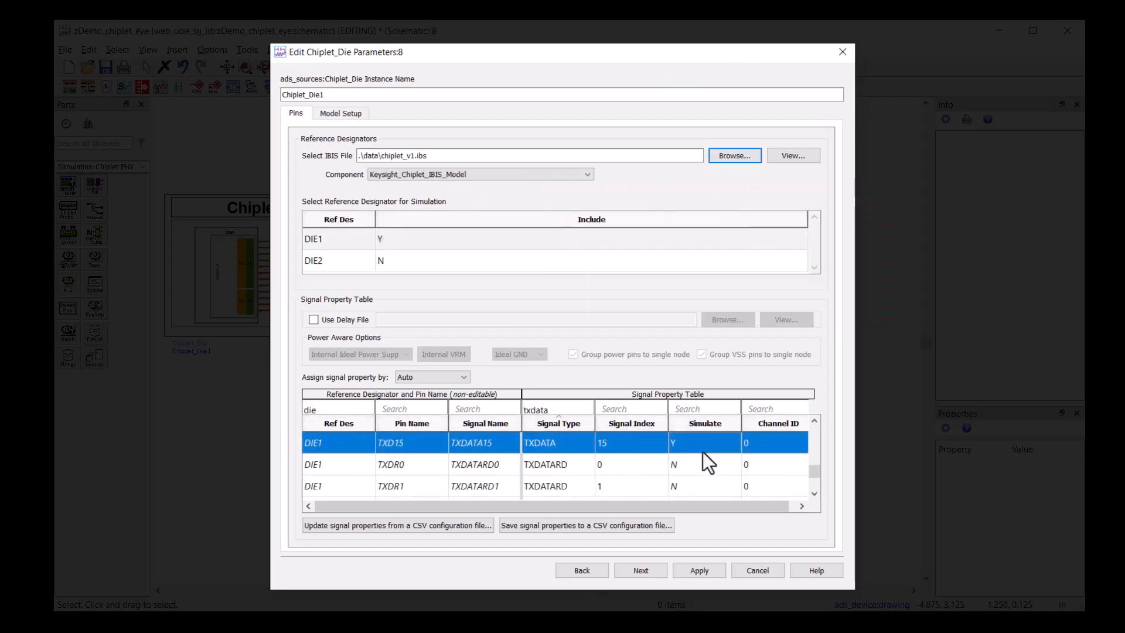
pyautogui.click(340, 113)
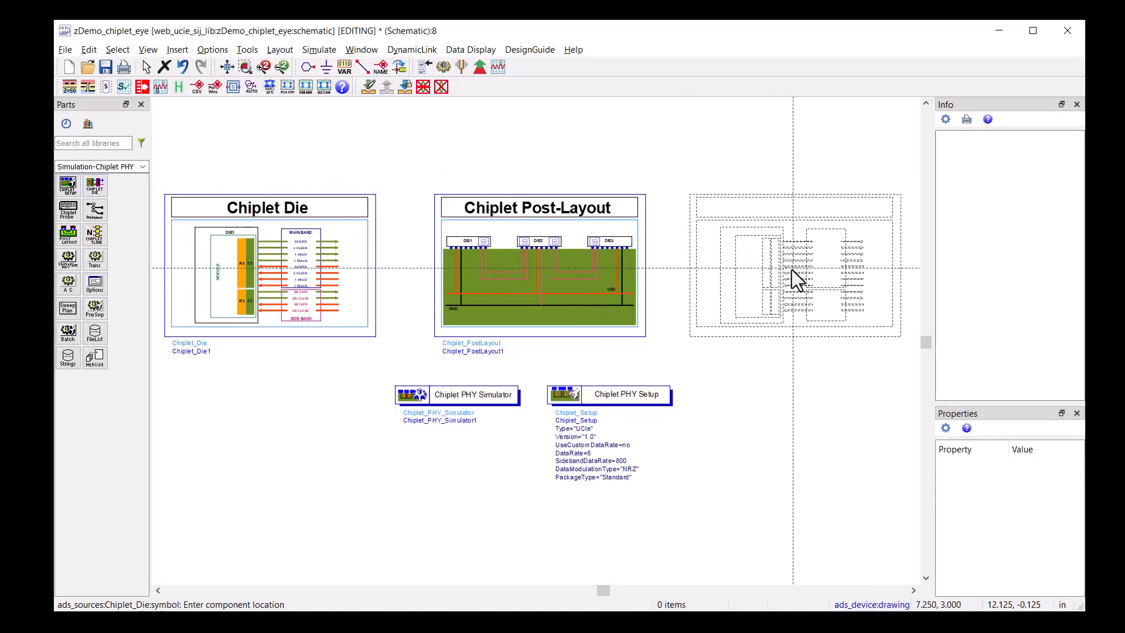
# Place Chiplet_Die2 right of the post-layout and wire Chiplet_Die1 to Chiplet_PostLayout1
pyautogui.click(789, 276)
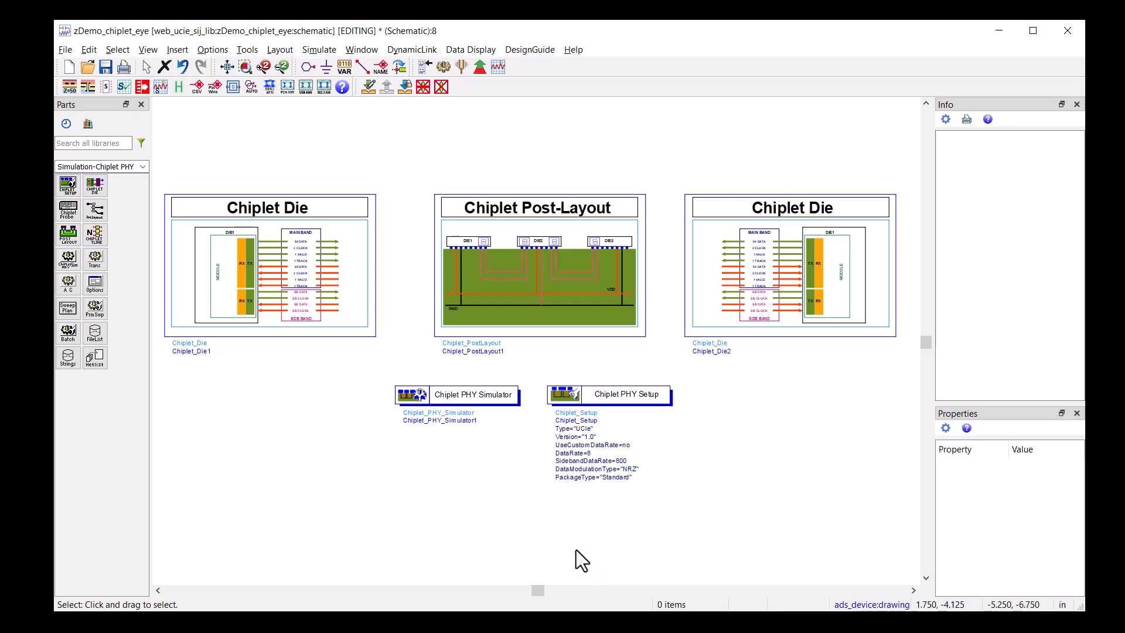
pyautogui.click(365, 66)
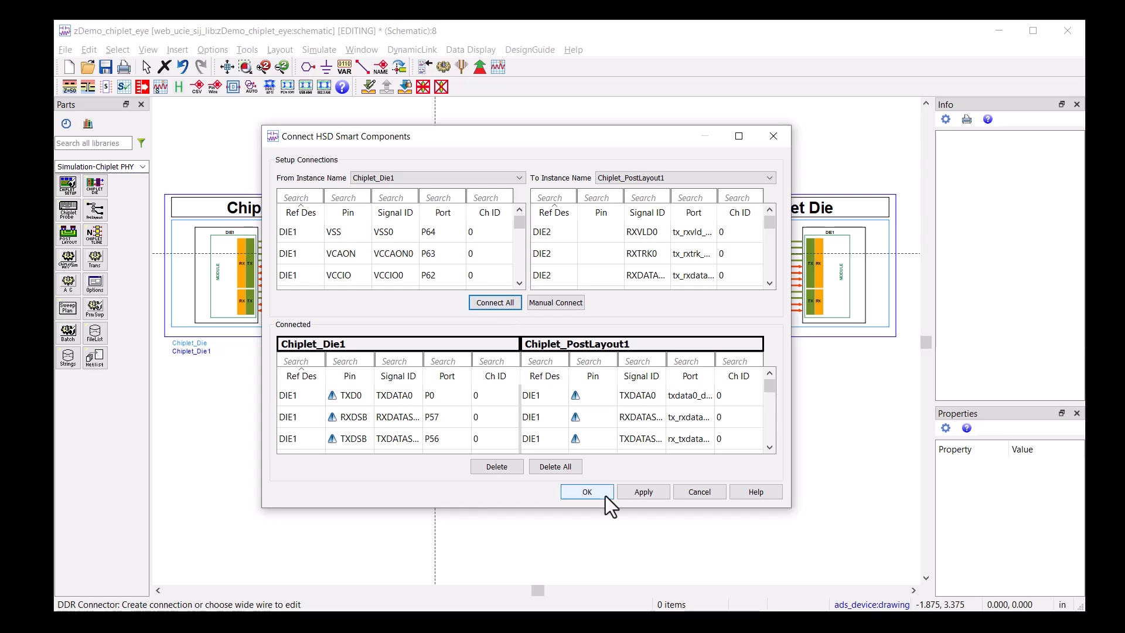
# Confirm the Die1 connections, then Connect All from Chiplet_PostLayout1 to Chiplet_Die2
pyautogui.click(586, 491)
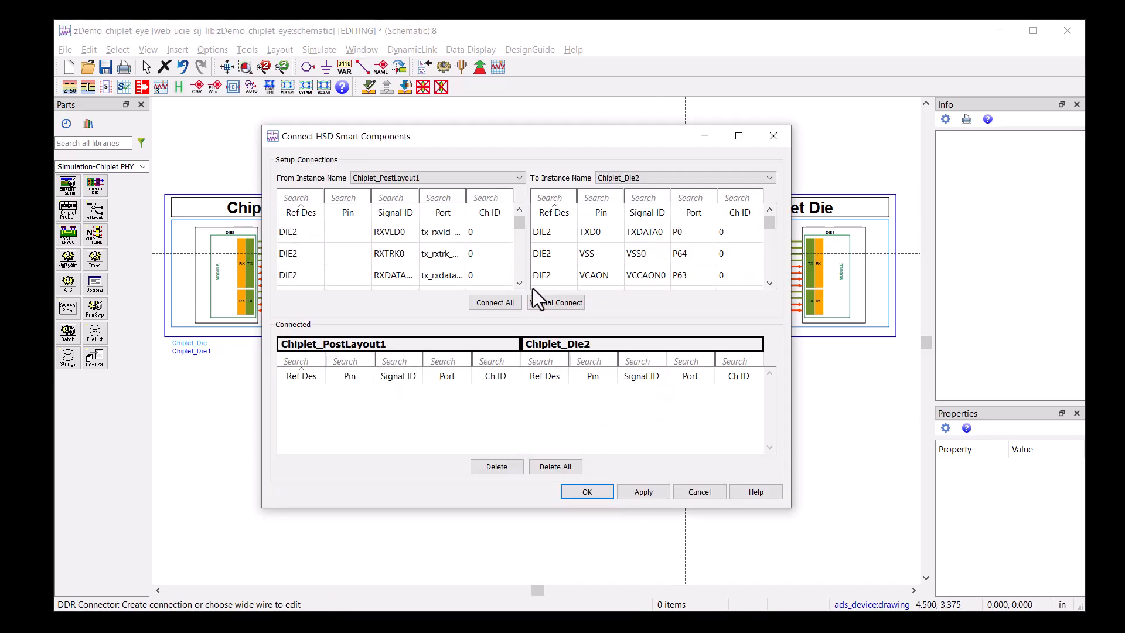
pyautogui.click(495, 302)
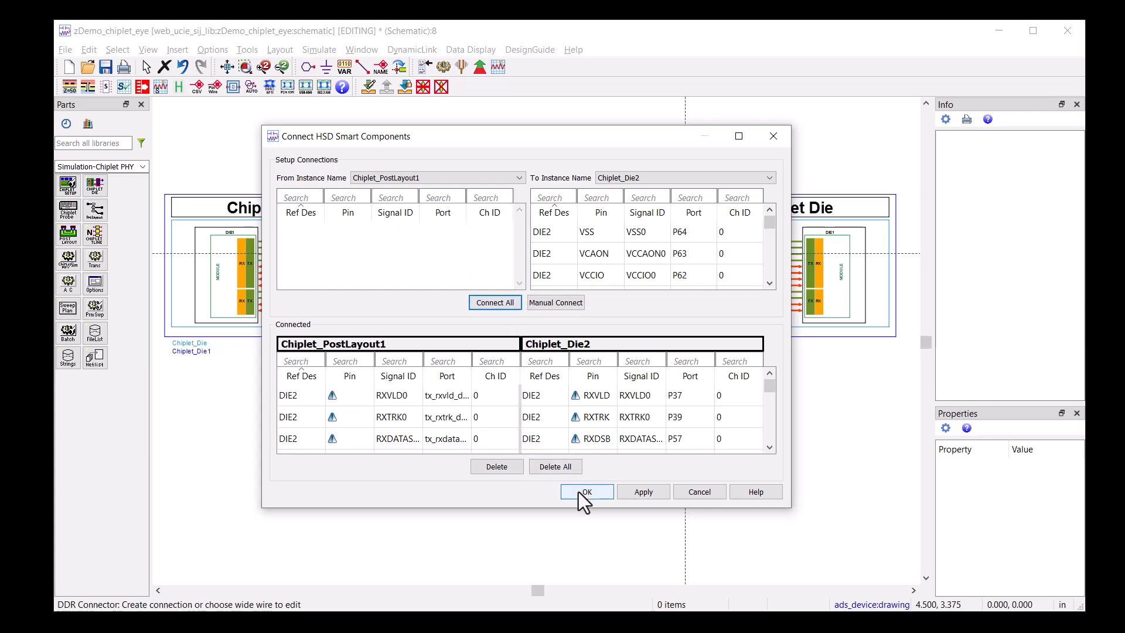
pyautogui.click(586, 491)
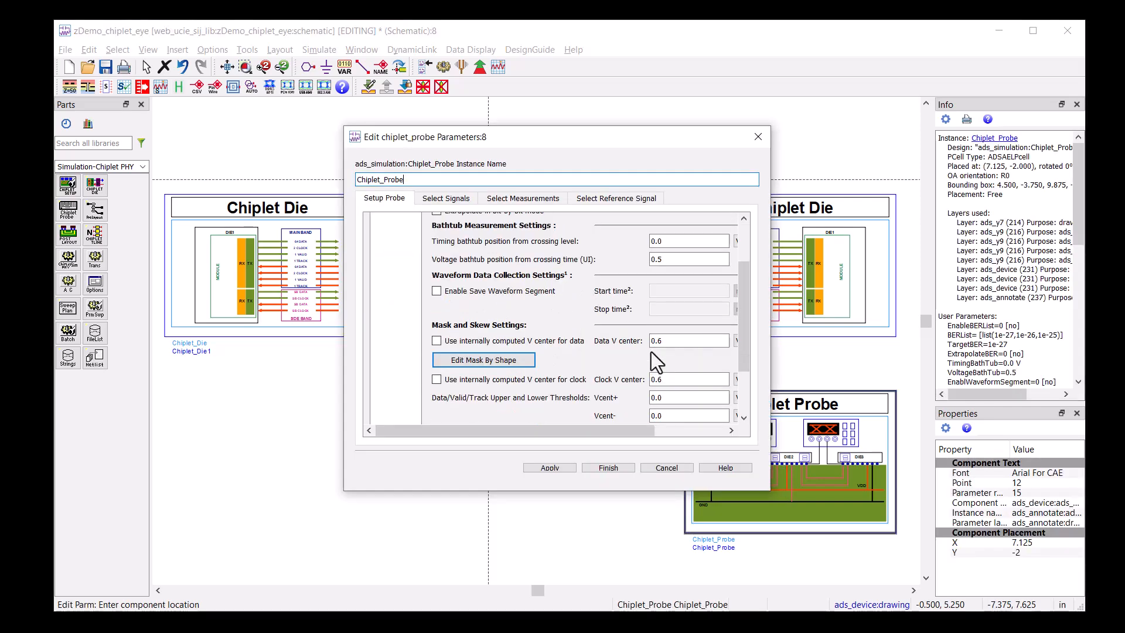
# Set the Chiplet Probe's custom eye mask size to 0.04
pyautogui.click(482, 359)
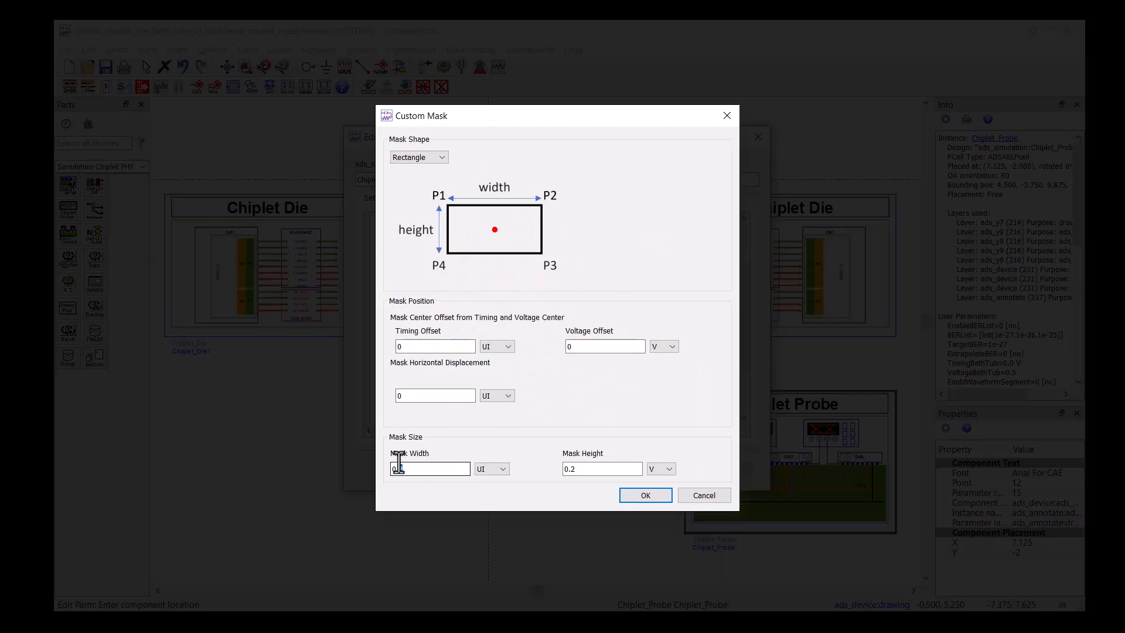
pyautogui.write('0.04')
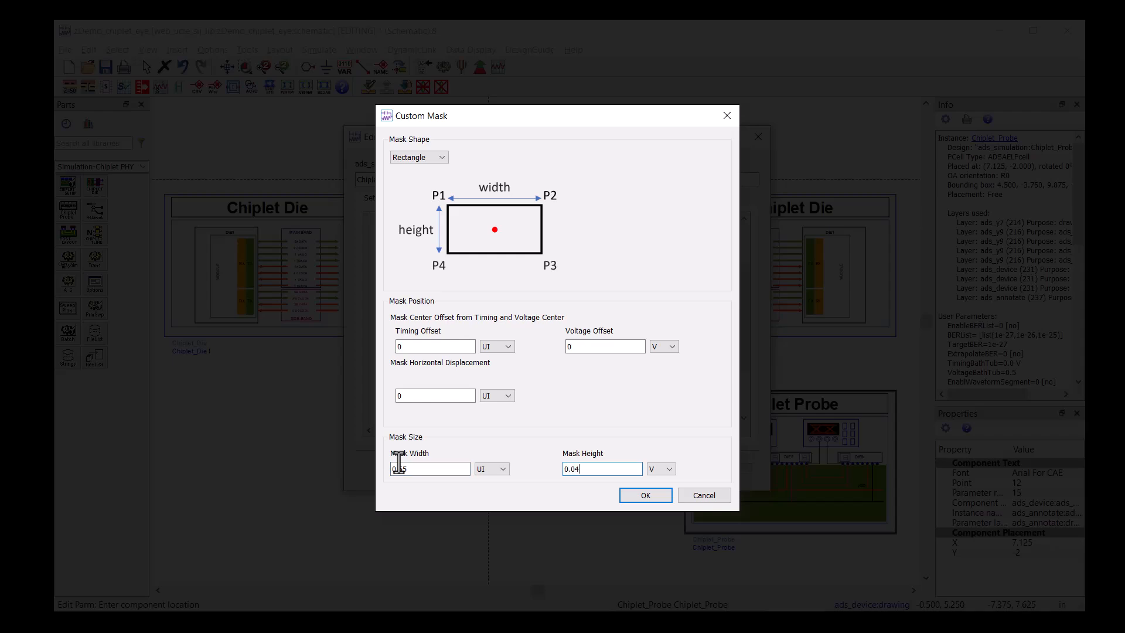
pyautogui.click(643, 495)
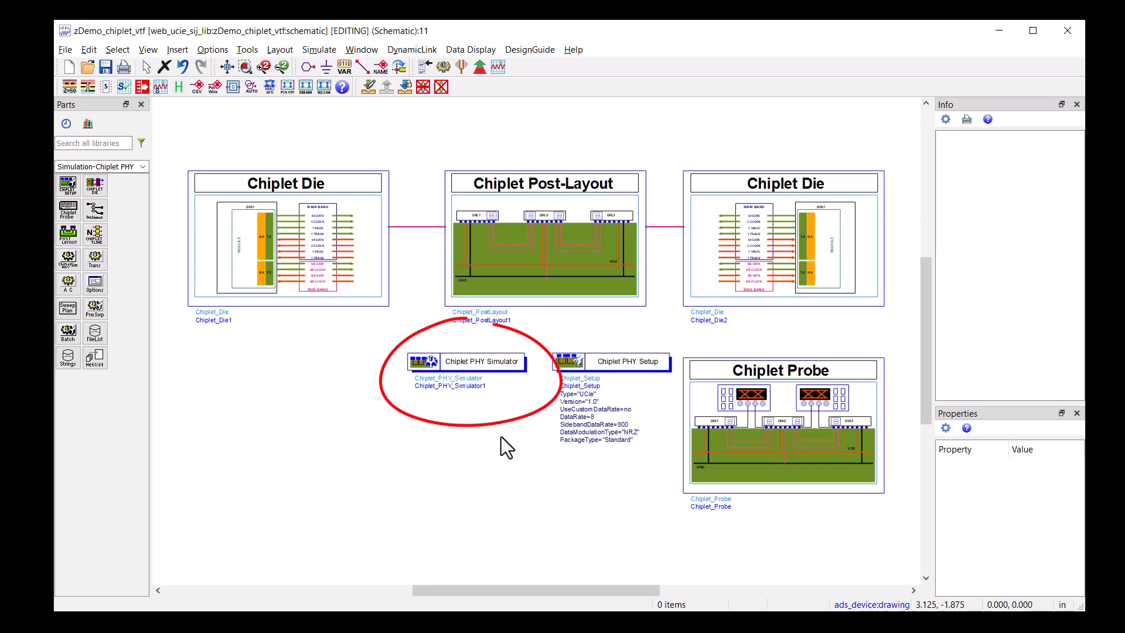
# Replace Chiplet PHY Simulator with an AC controller and open Chiplet_Setup parameters
pyautogui.click(464, 361)
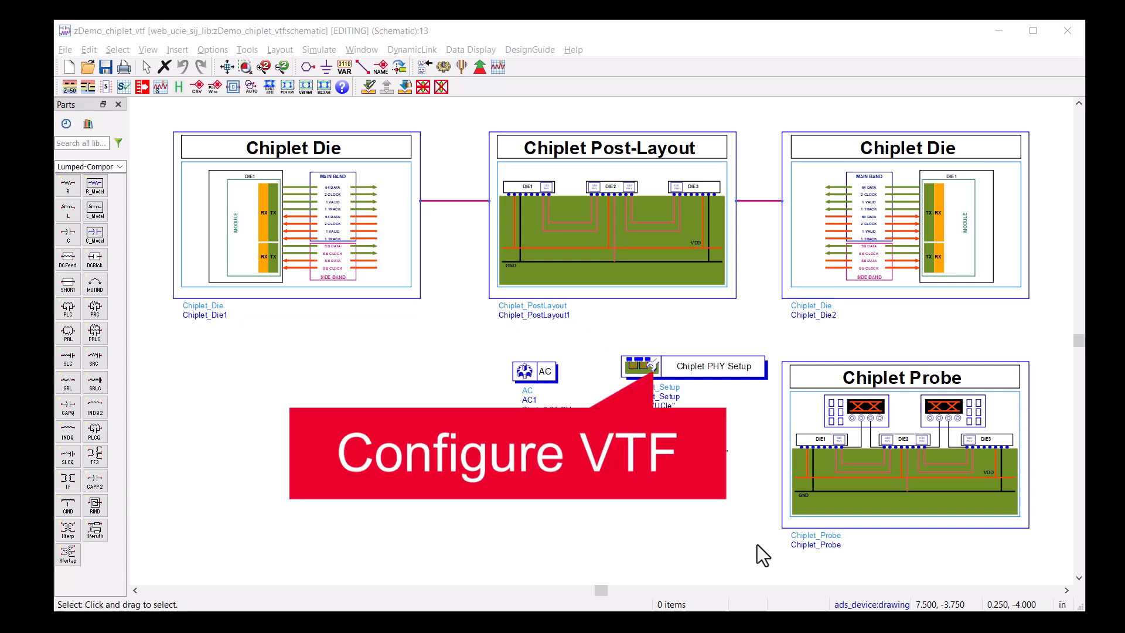
pyautogui.doubleClick(639, 365)
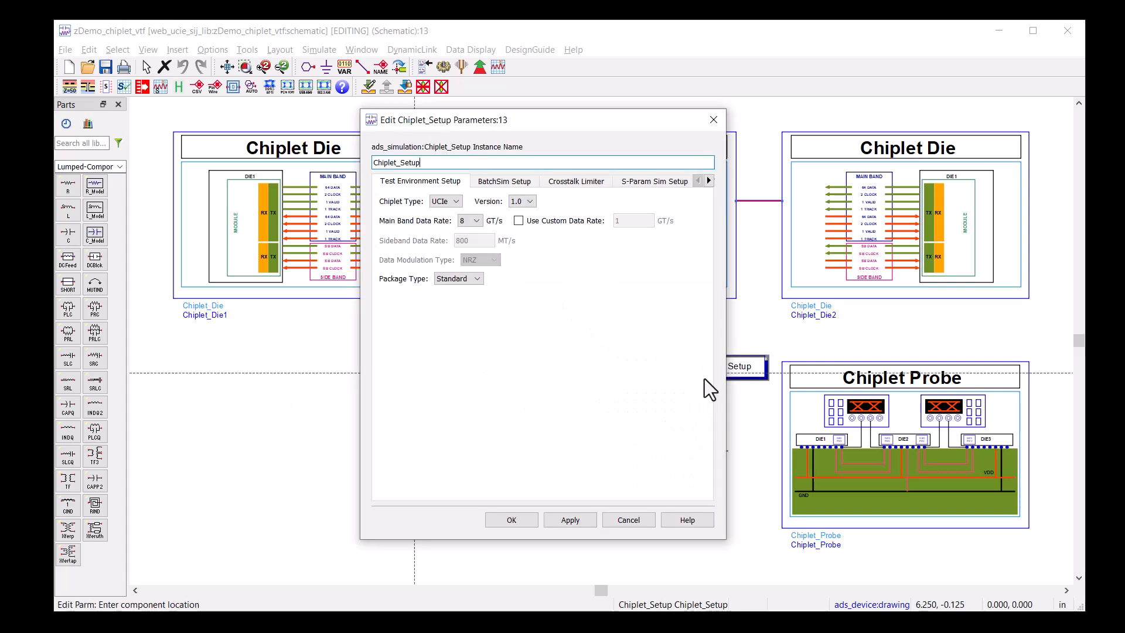
# Generate the VTF_sim_setup BatchSim file and BatchSim1 controller from Chiplet_Setup
pyautogui.click(504, 181)
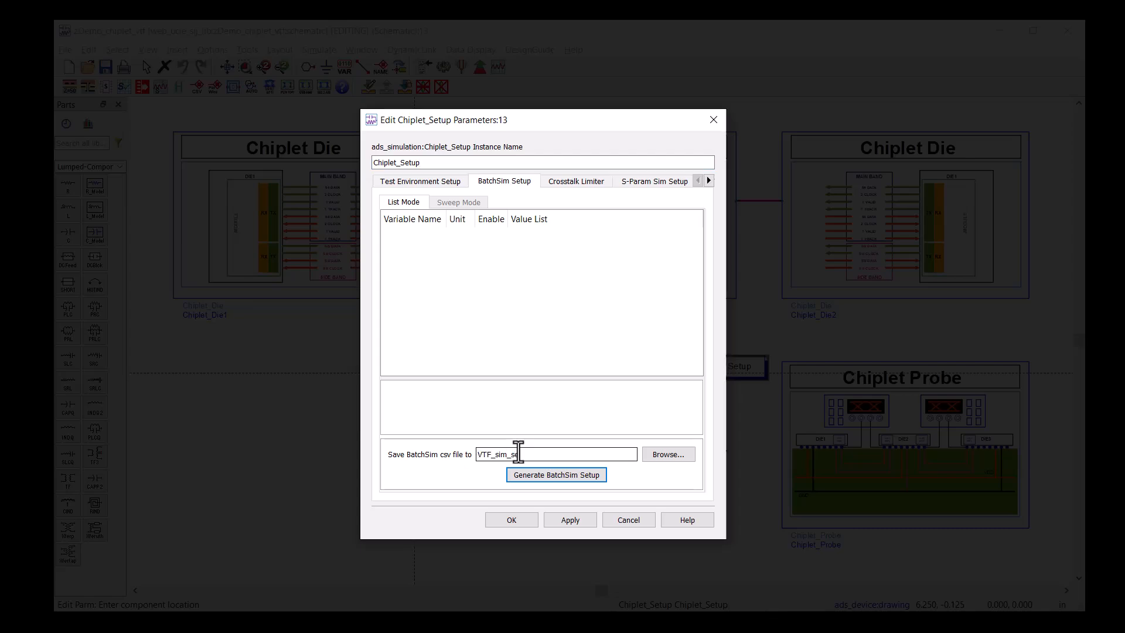
pyautogui.click(555, 473)
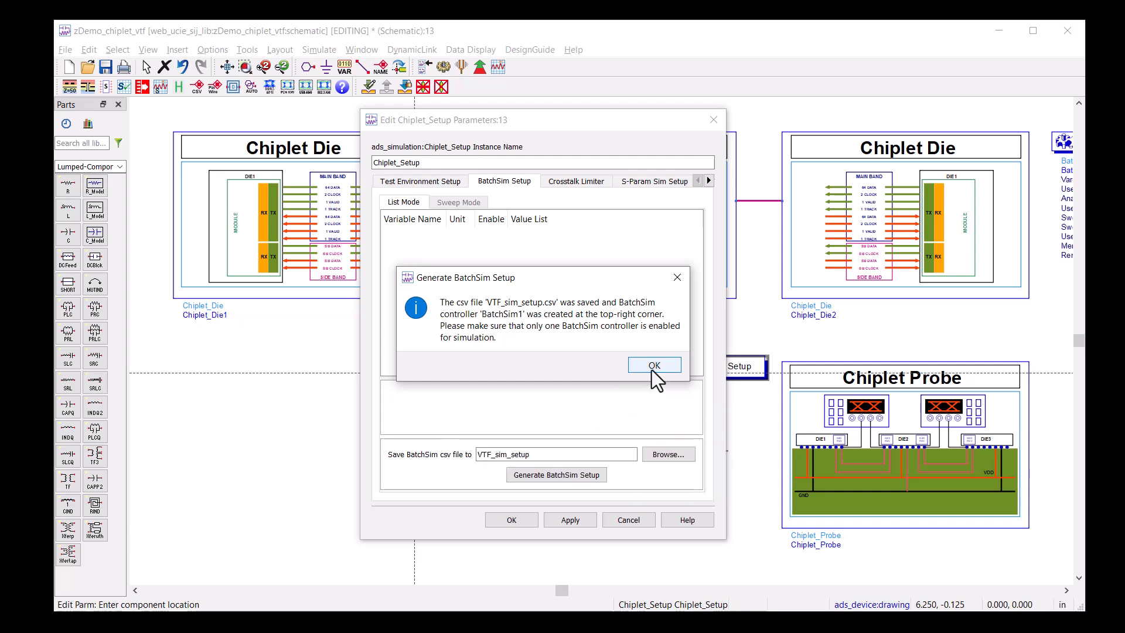
pyautogui.click(652, 364)
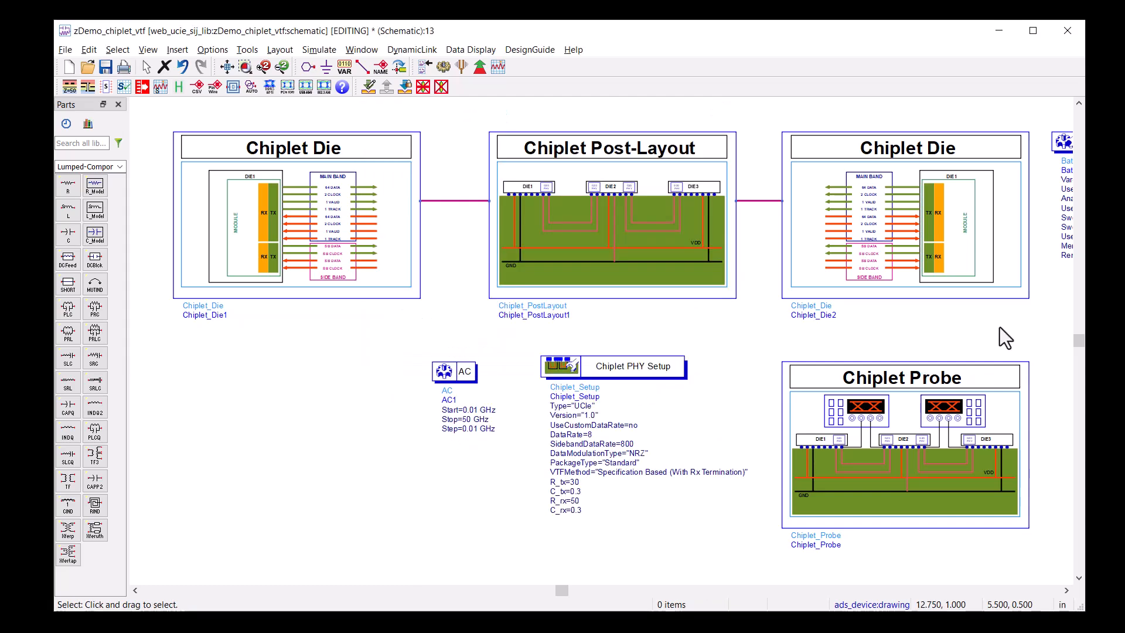